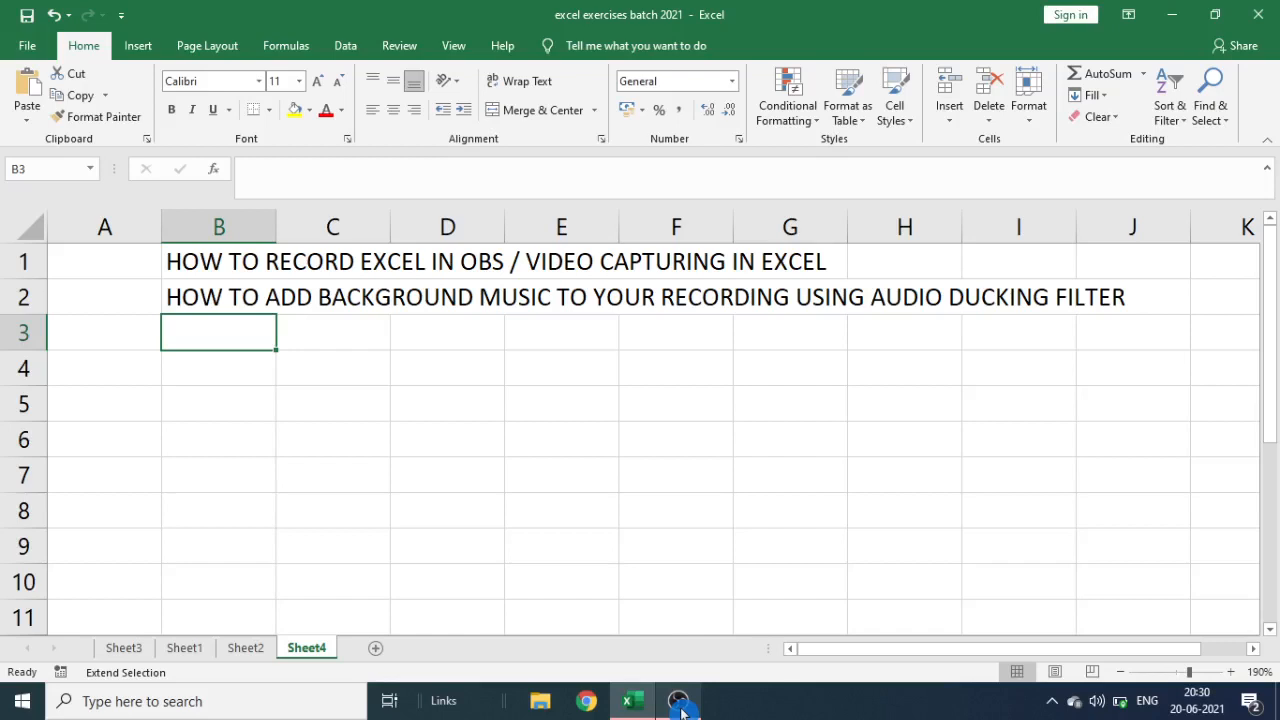
# Bring the OBS Studio window to the front from Excel.
pyautogui.click(679, 700)
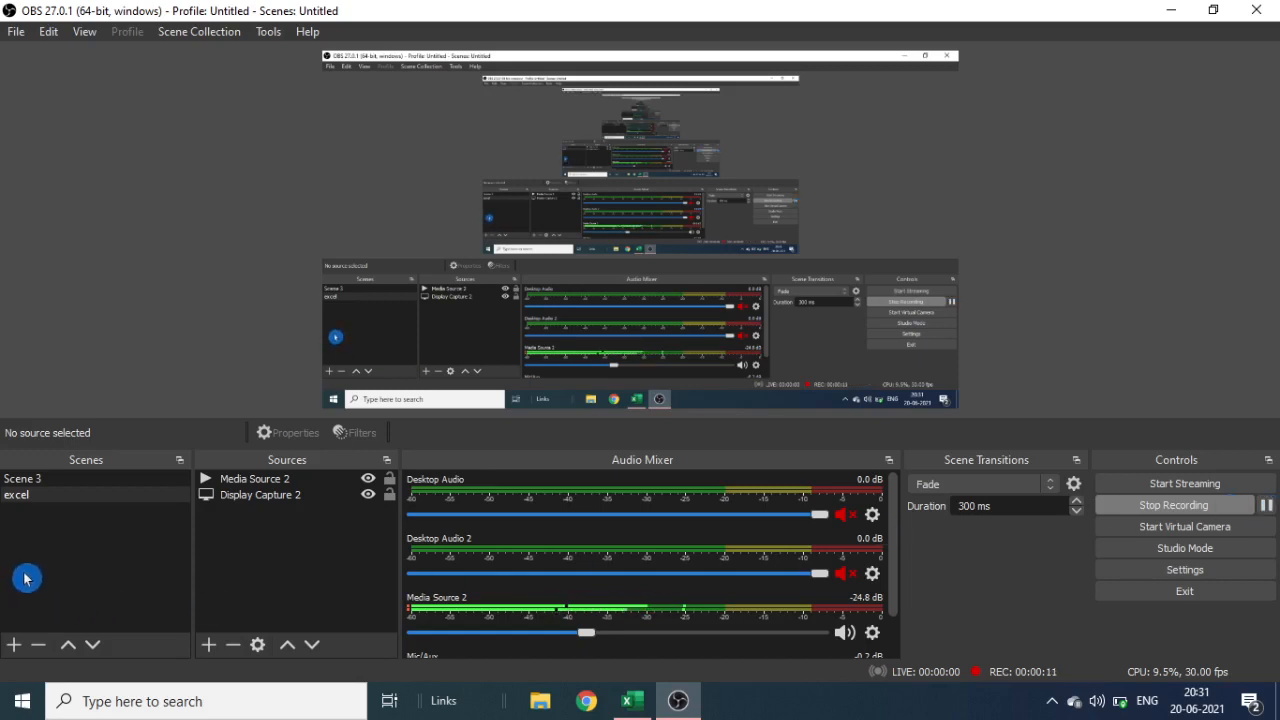
pyautogui.moveTo(33, 510)
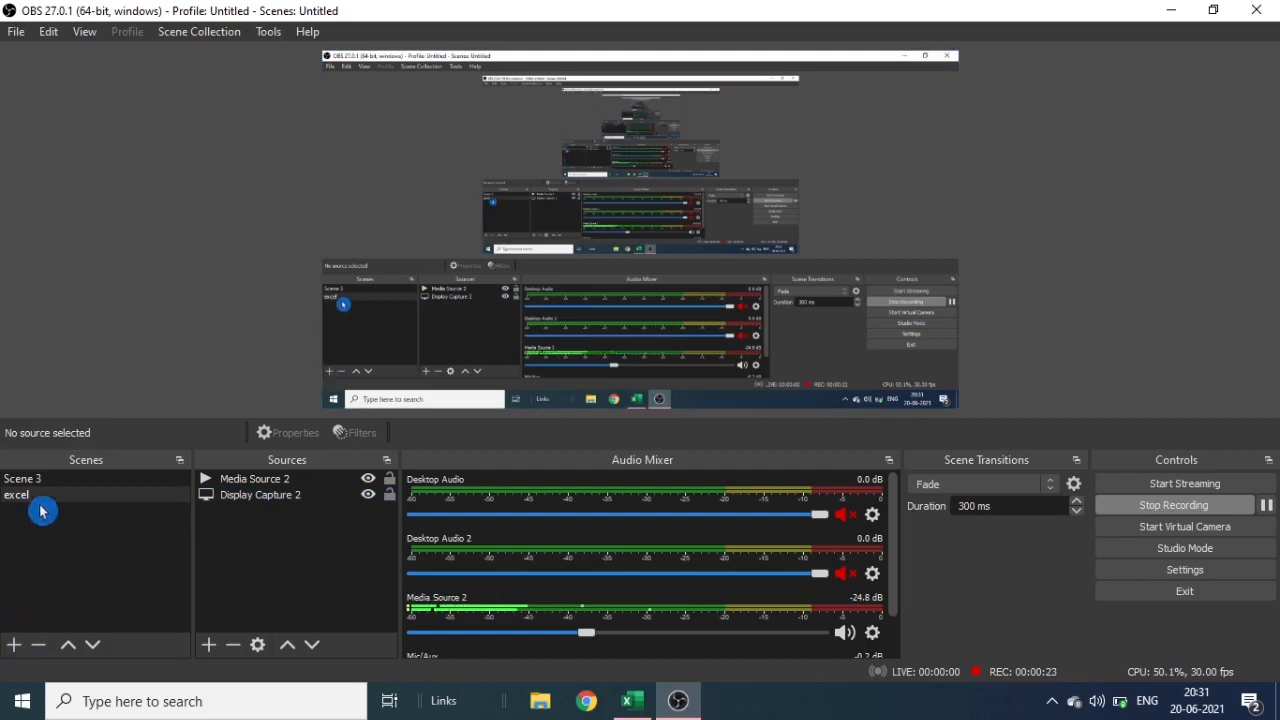
pyautogui.moveTo(257, 513)
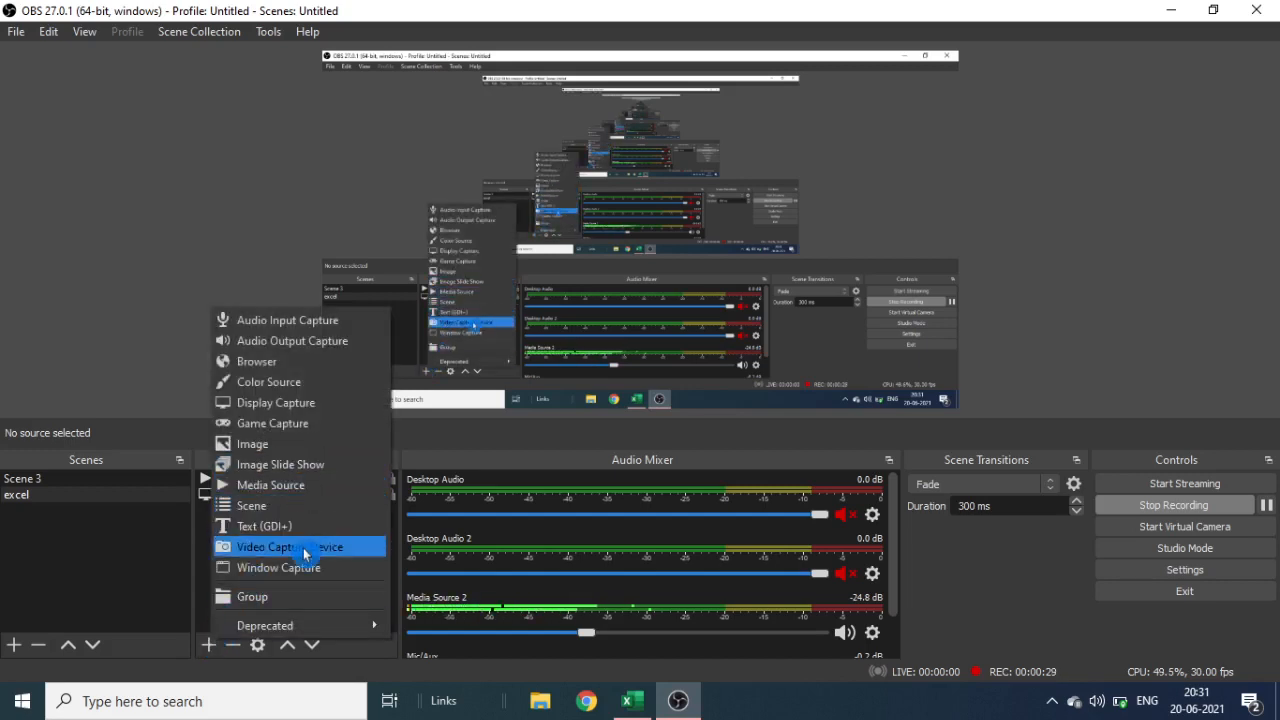
pyautogui.click(297, 546)
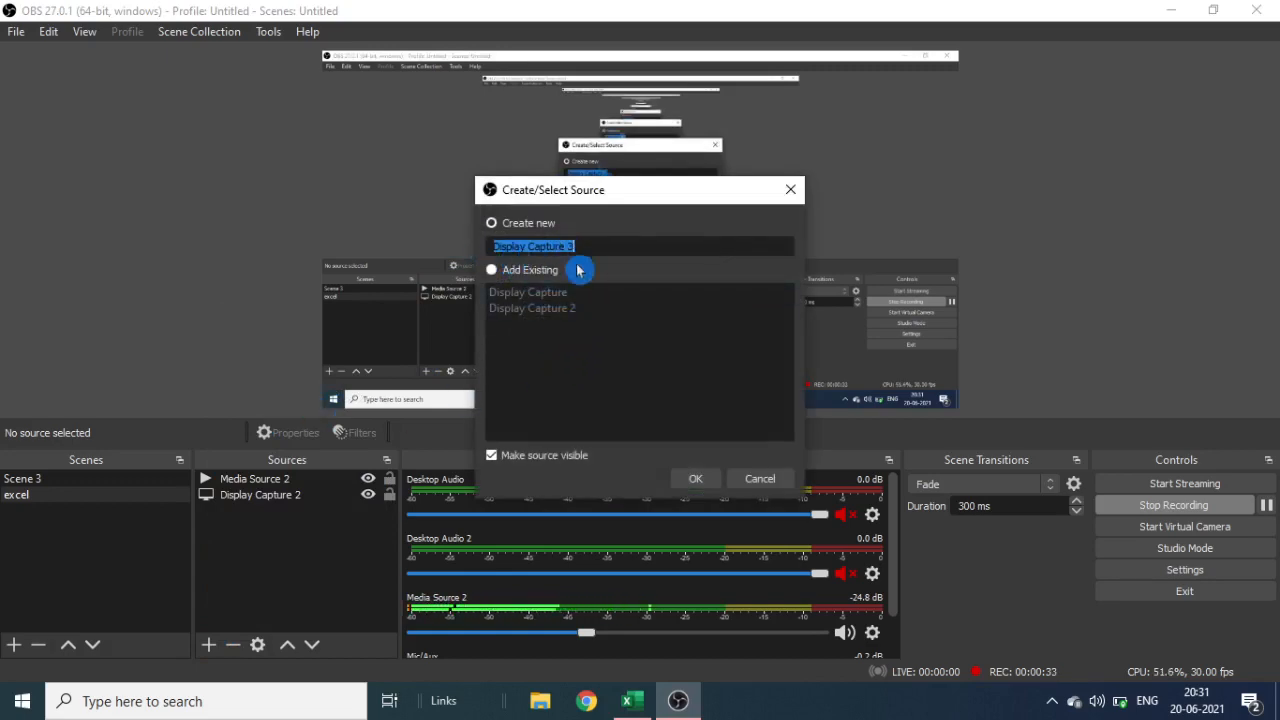
pyautogui.click(695, 478)
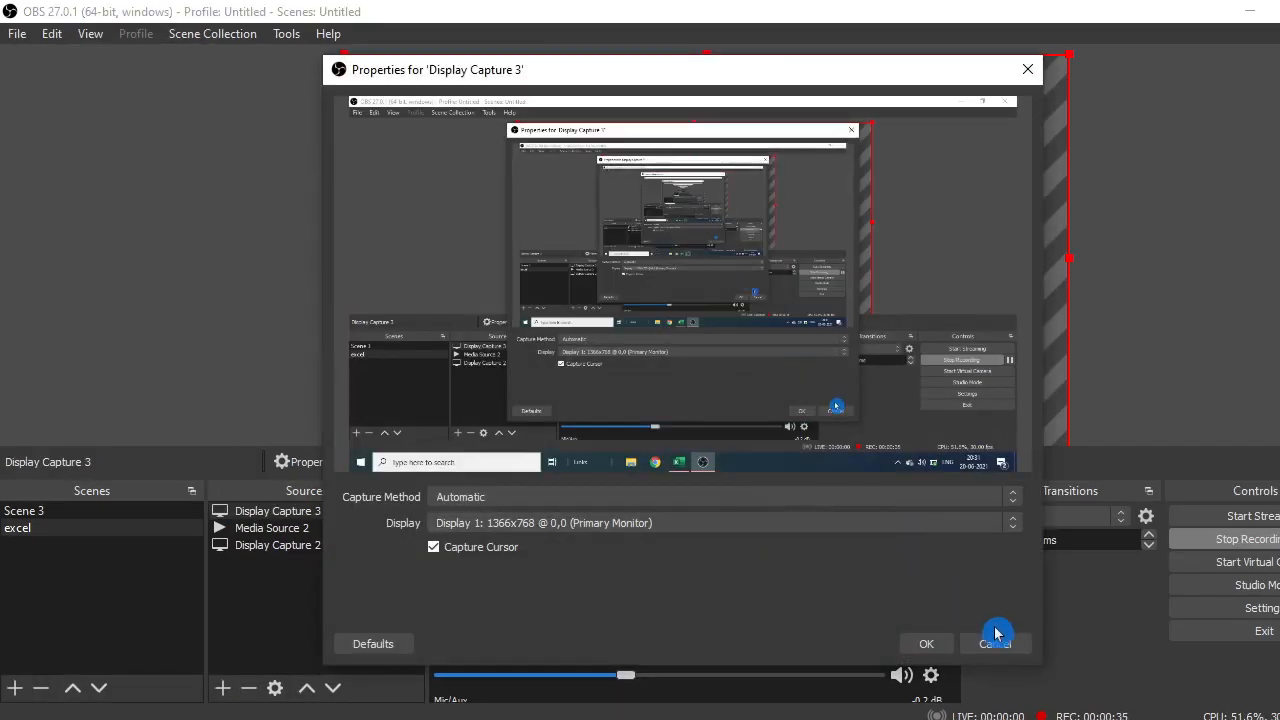
pyautogui.click(995, 643)
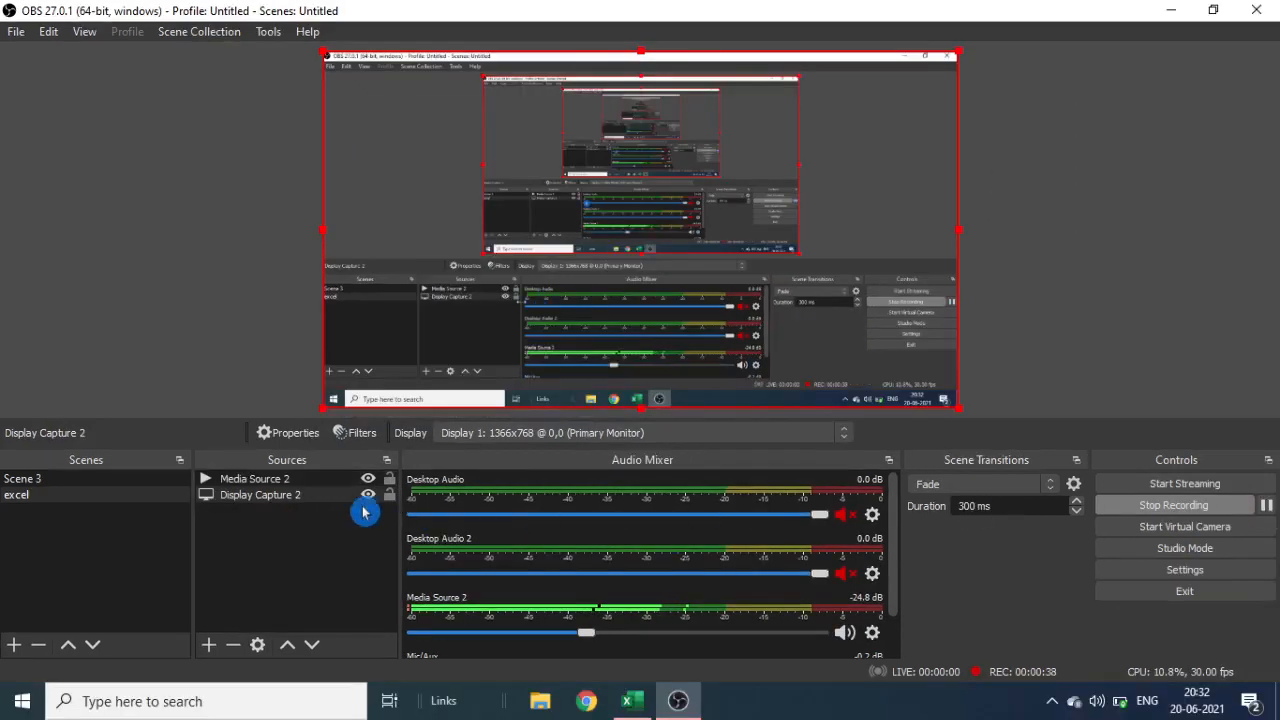
# Set Display Capture 2's capture method to DXGI Desktop Duplication, then pause the recording.
pyautogui.rightClick(260, 494)
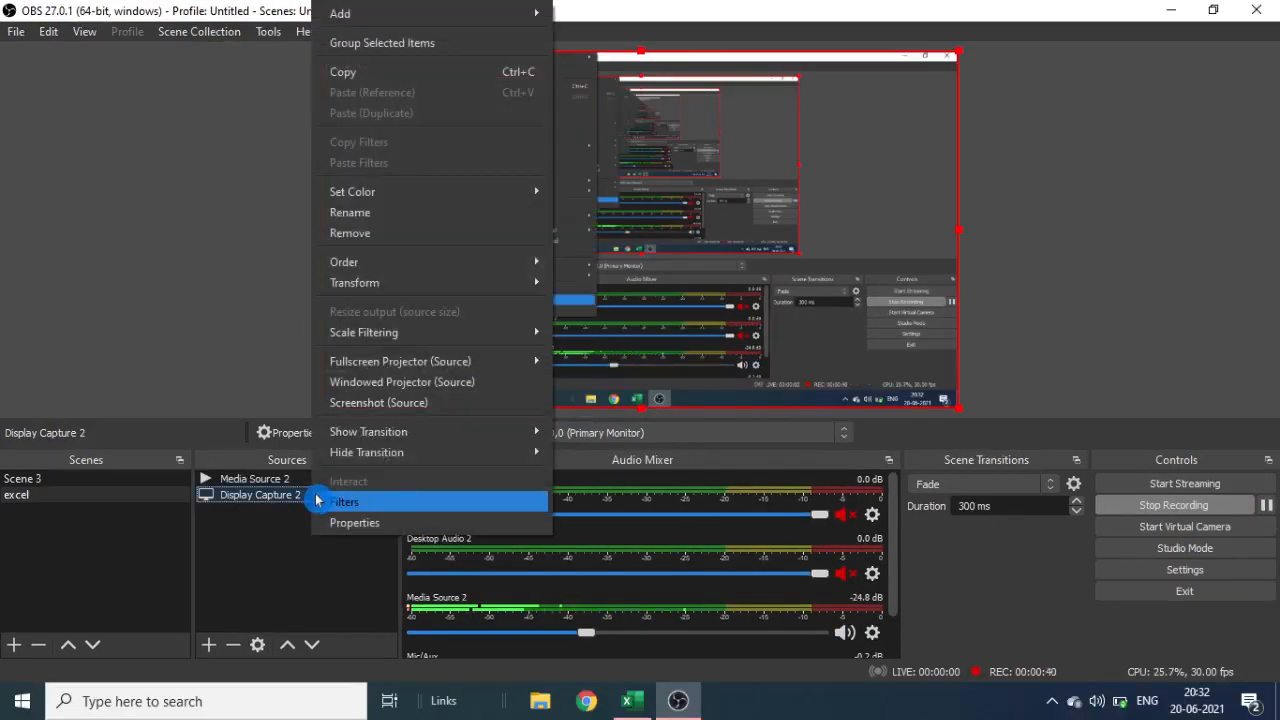
pyautogui.click(354, 522)
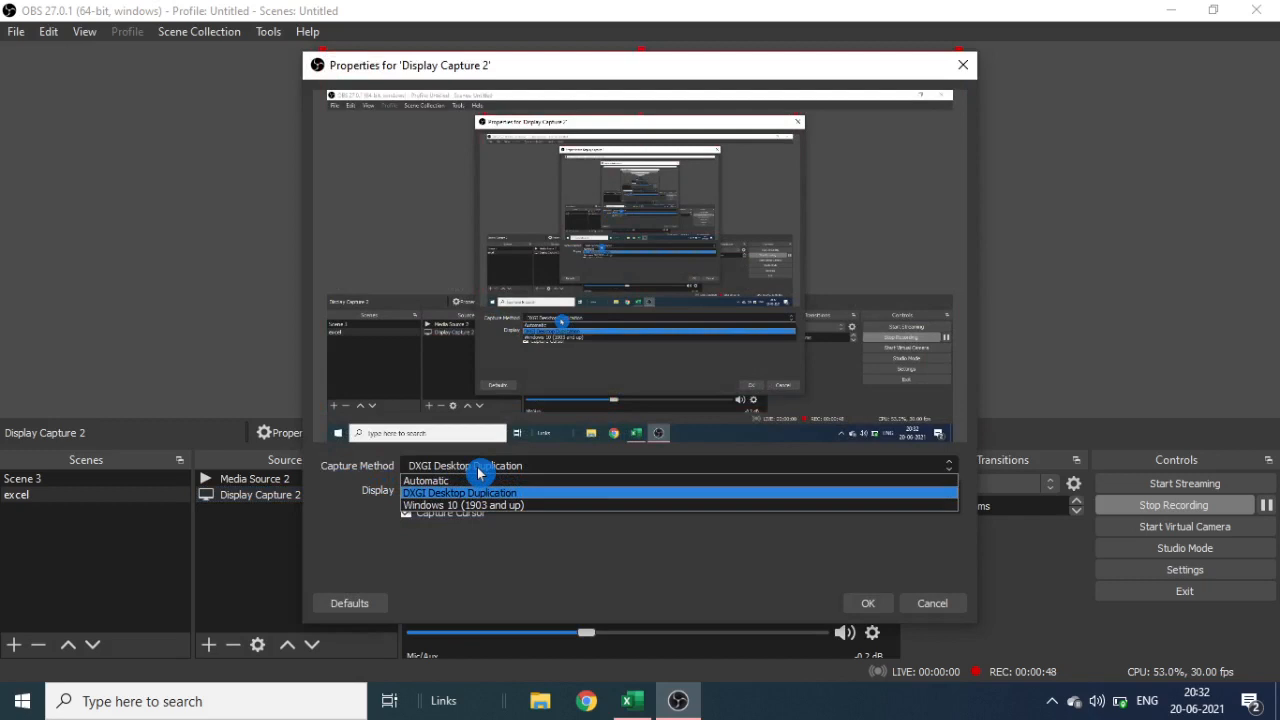
pyautogui.moveTo(470, 481)
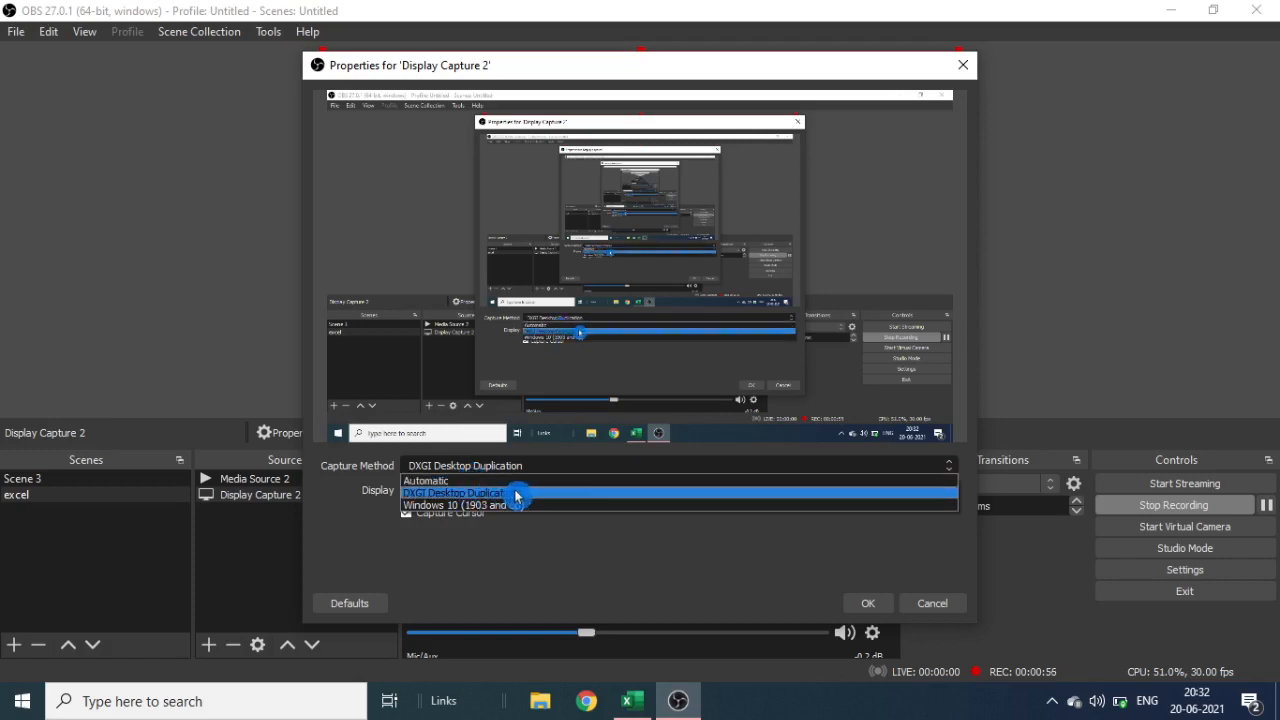
pyautogui.moveTo(513, 503)
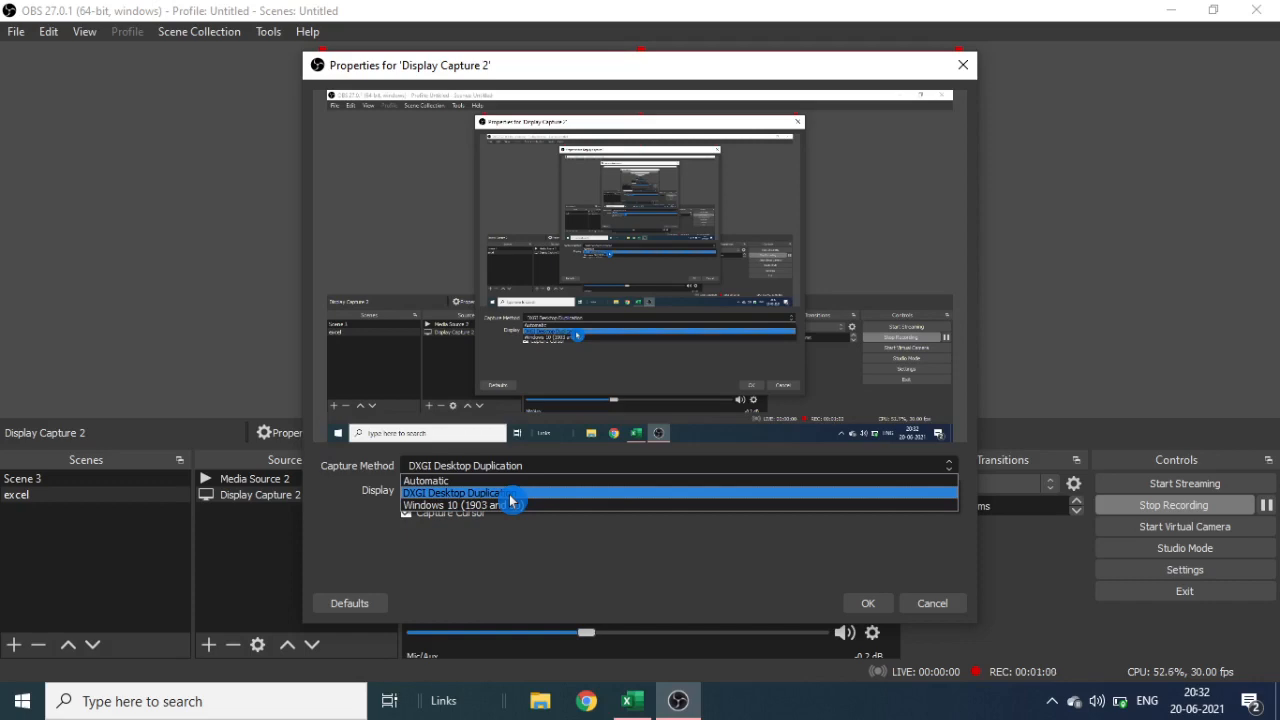
pyautogui.click(868, 603)
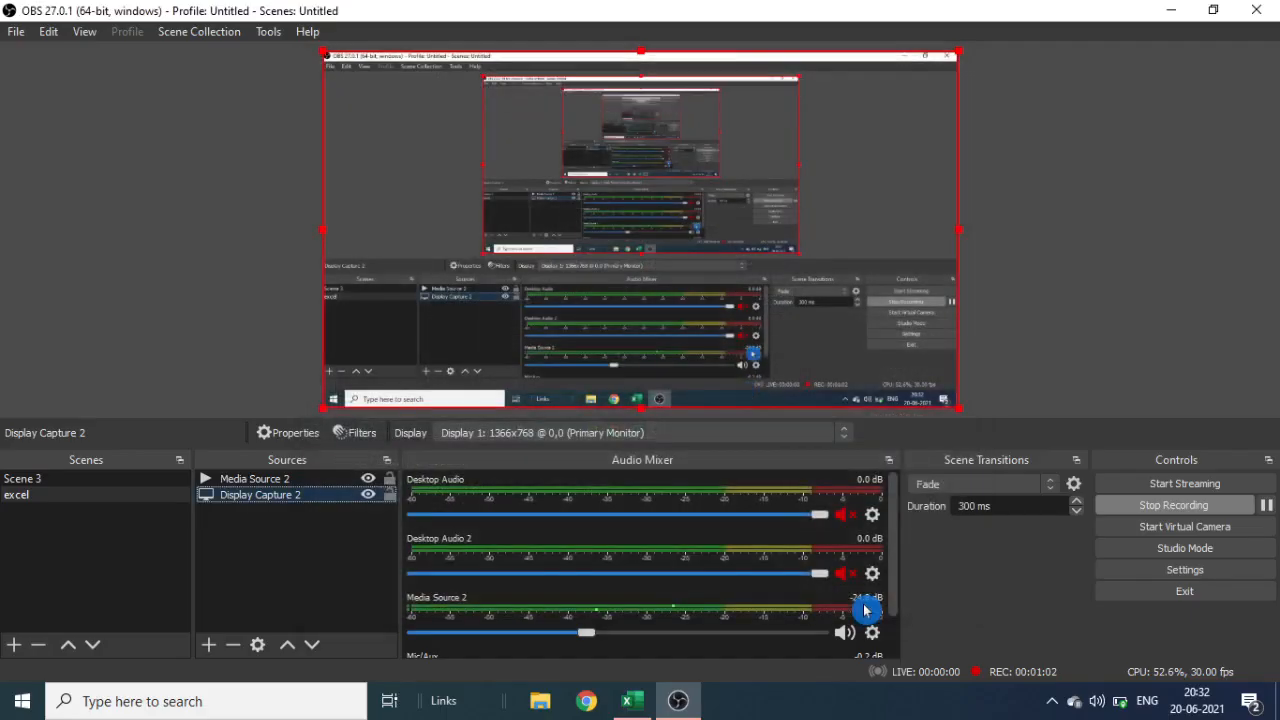
pyautogui.click(1267, 505)
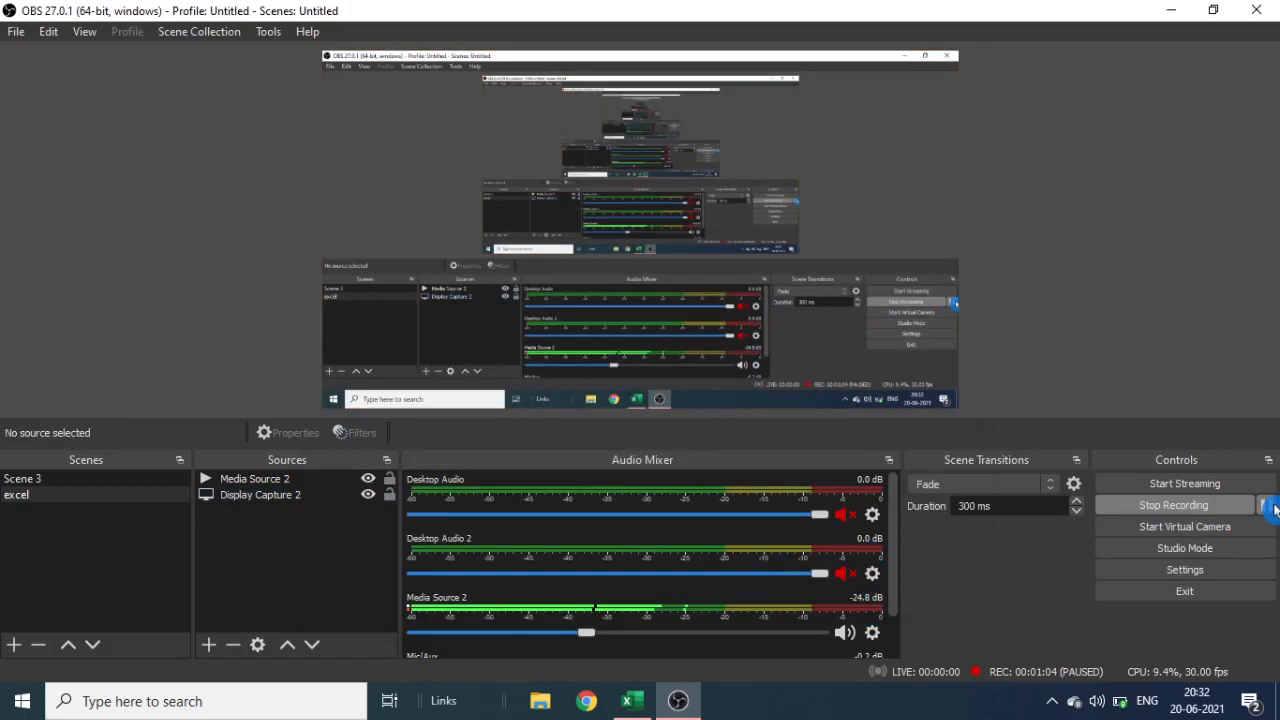
# Show Excel's Sheet2 computer hardware sales table and select its header row A2:G2.
pyautogui.click(631, 700)
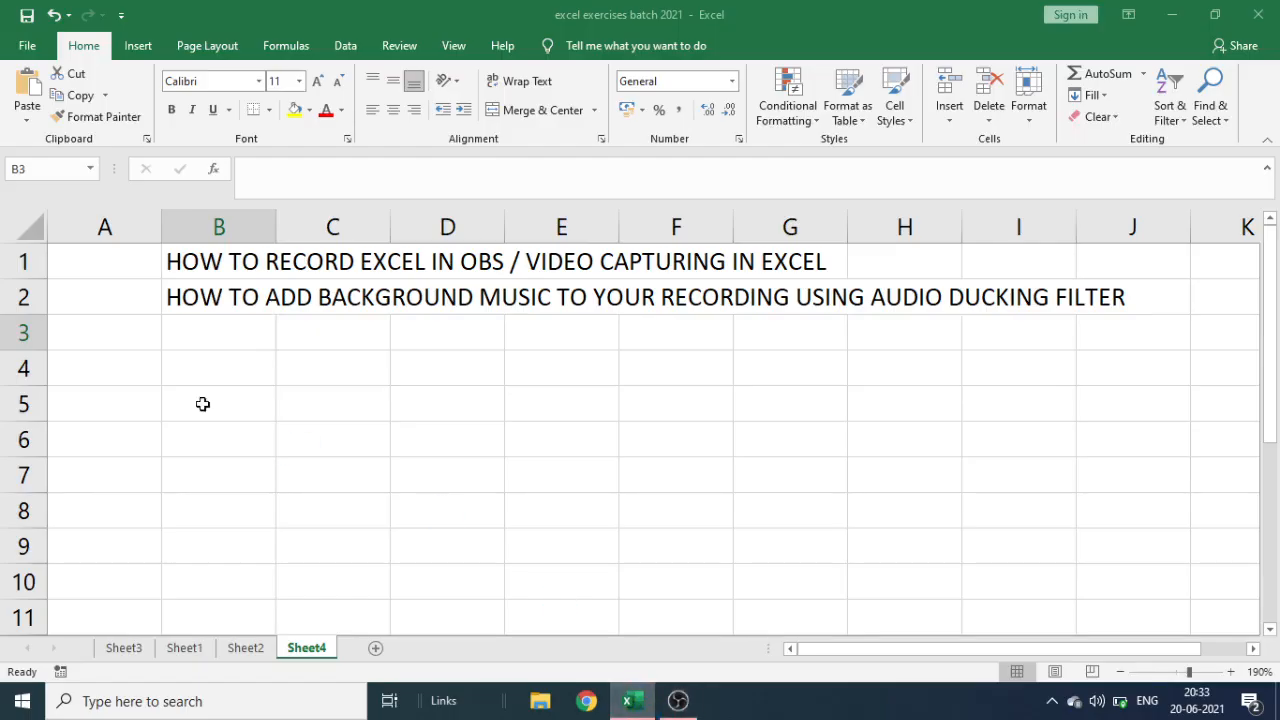
pyautogui.click(218, 403)
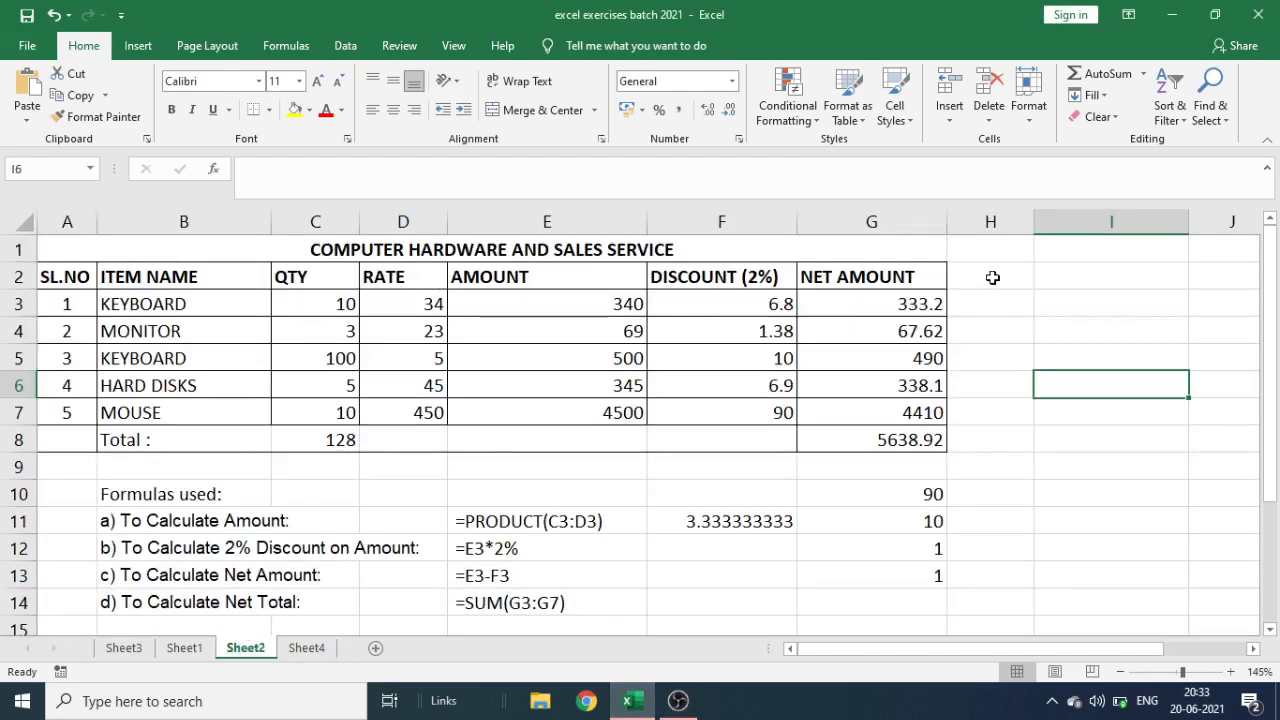
pyautogui.click(990, 276)
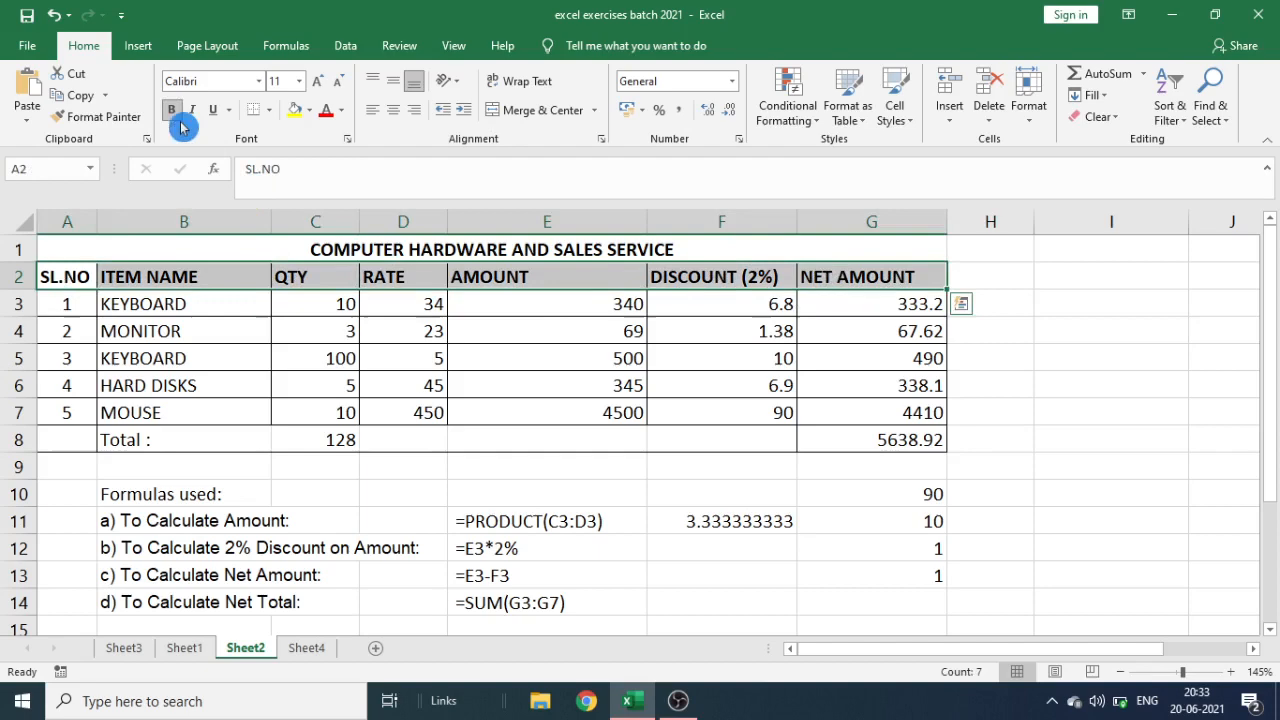
# Unbold the header row and AutoSum the QTY column into cell C8, giving 128.
pyautogui.click(183, 358)
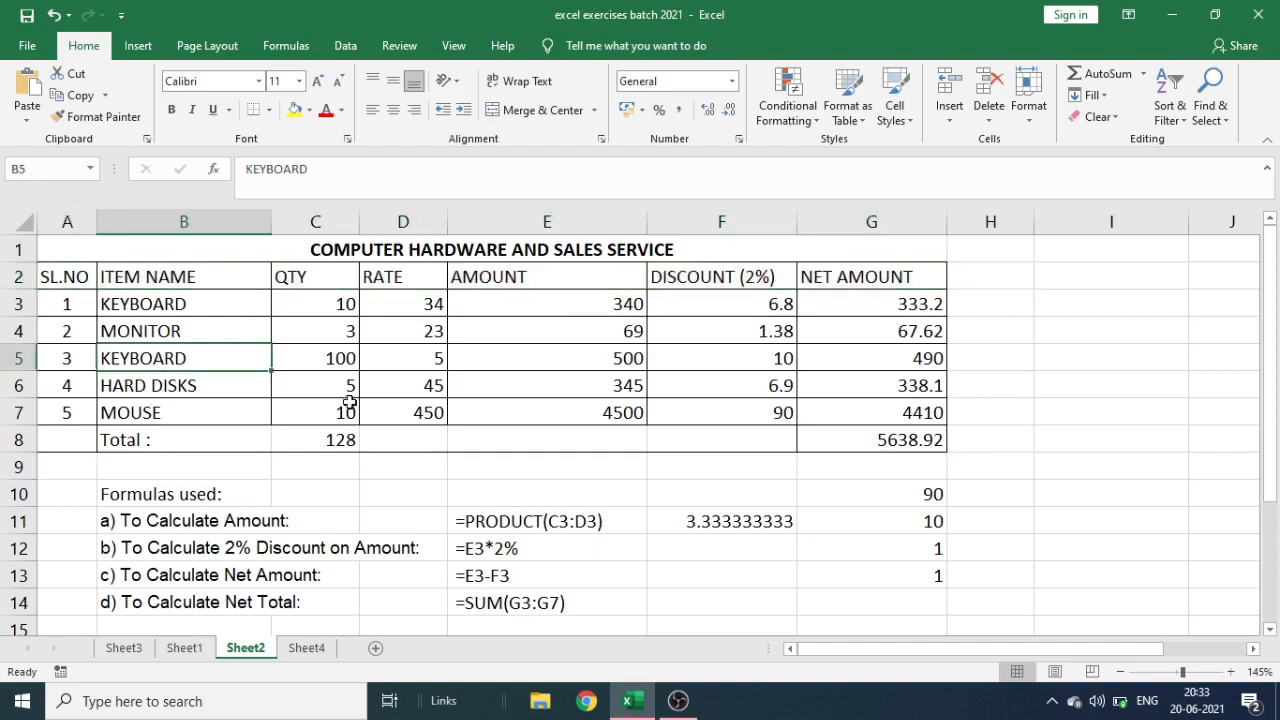
pyautogui.click(315, 439)
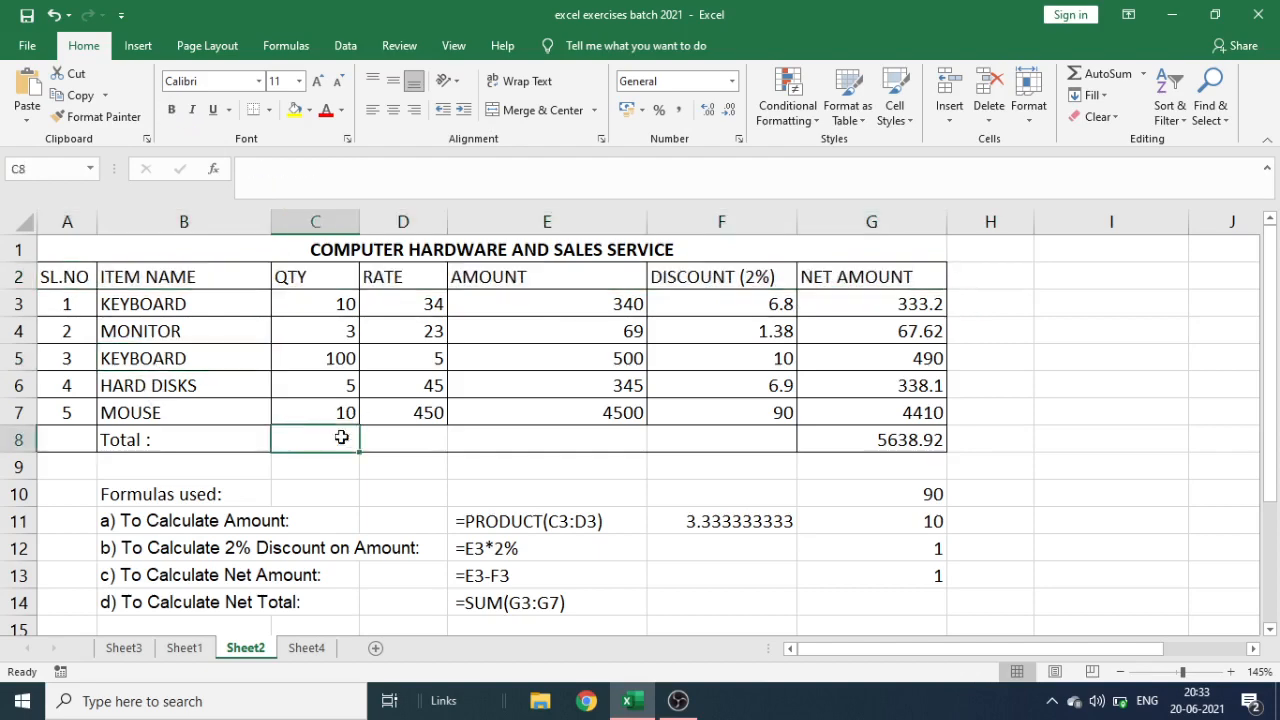
pyautogui.click(1103, 73)
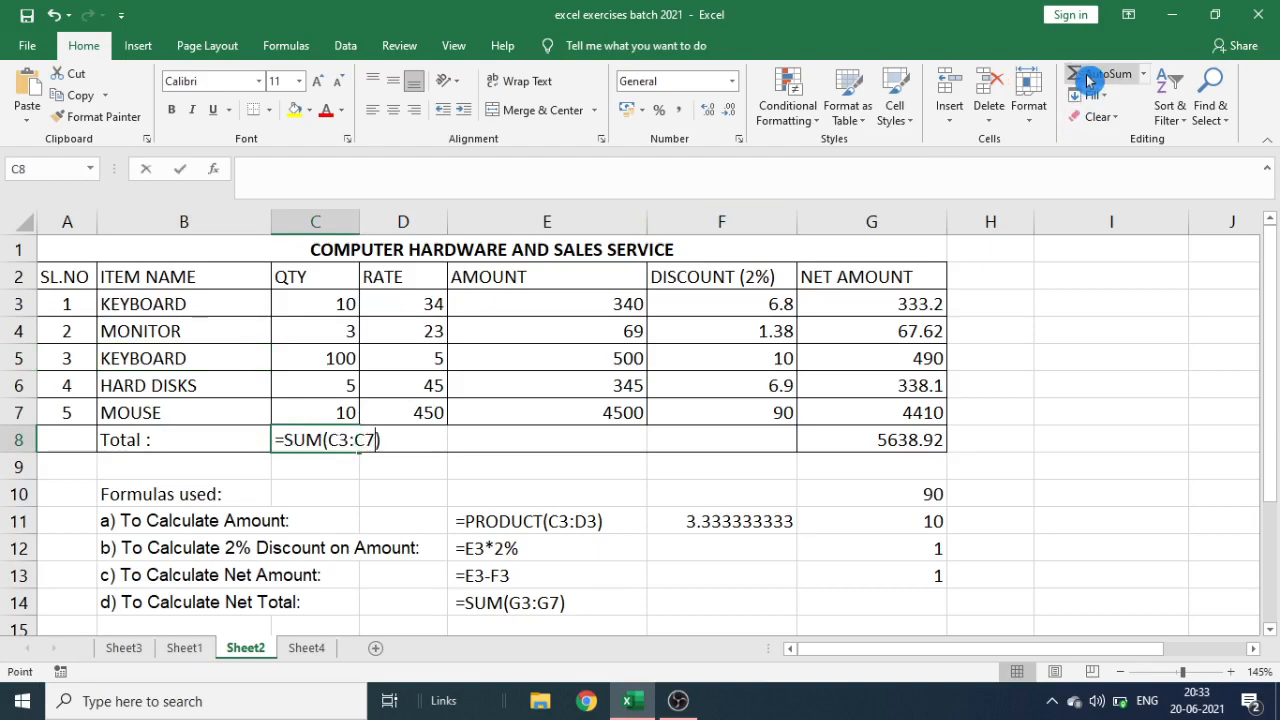
pyautogui.press('Return')
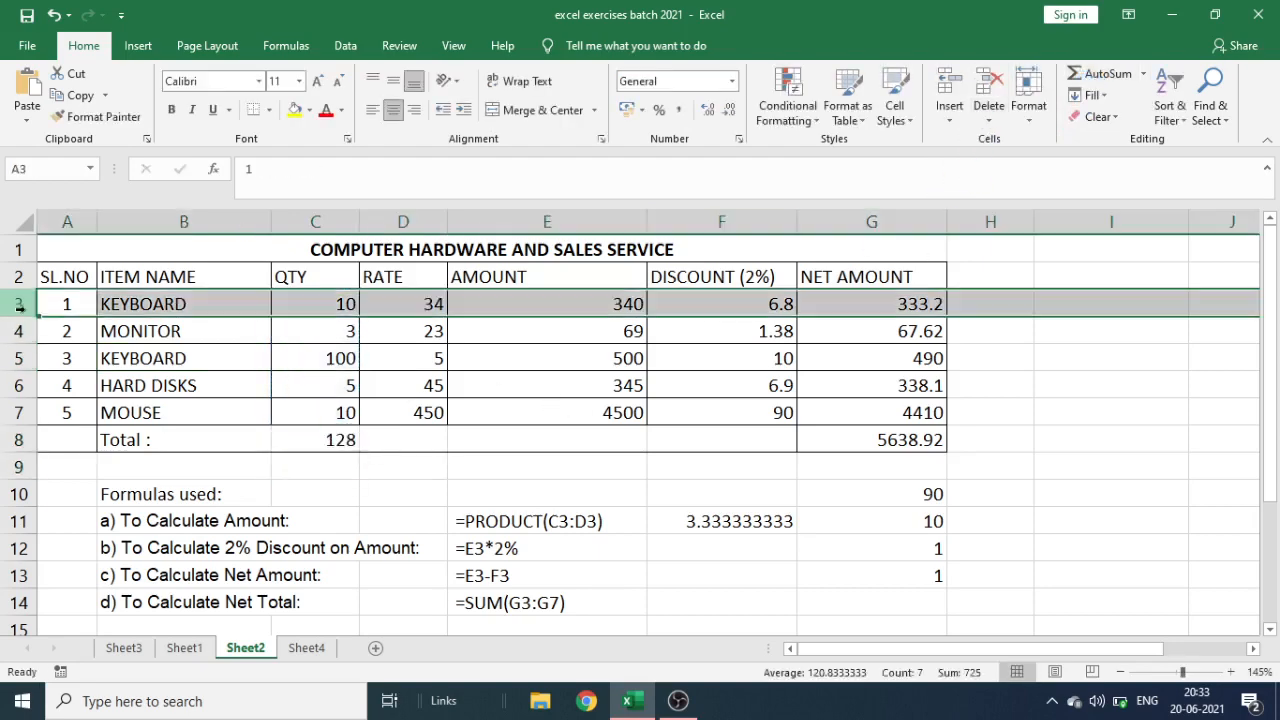
# Insert a blank row above the first item, undo it, and return to OBS.
pyautogui.click(948, 95)
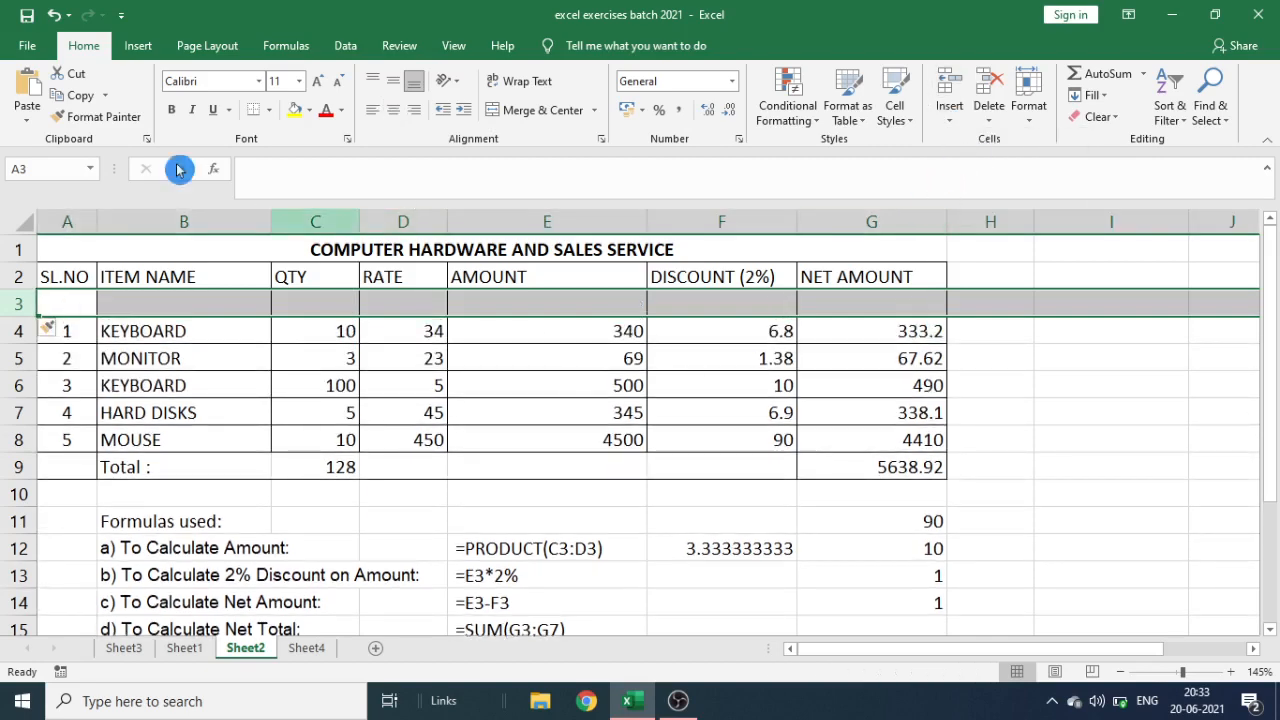
pyautogui.click(84, 14)
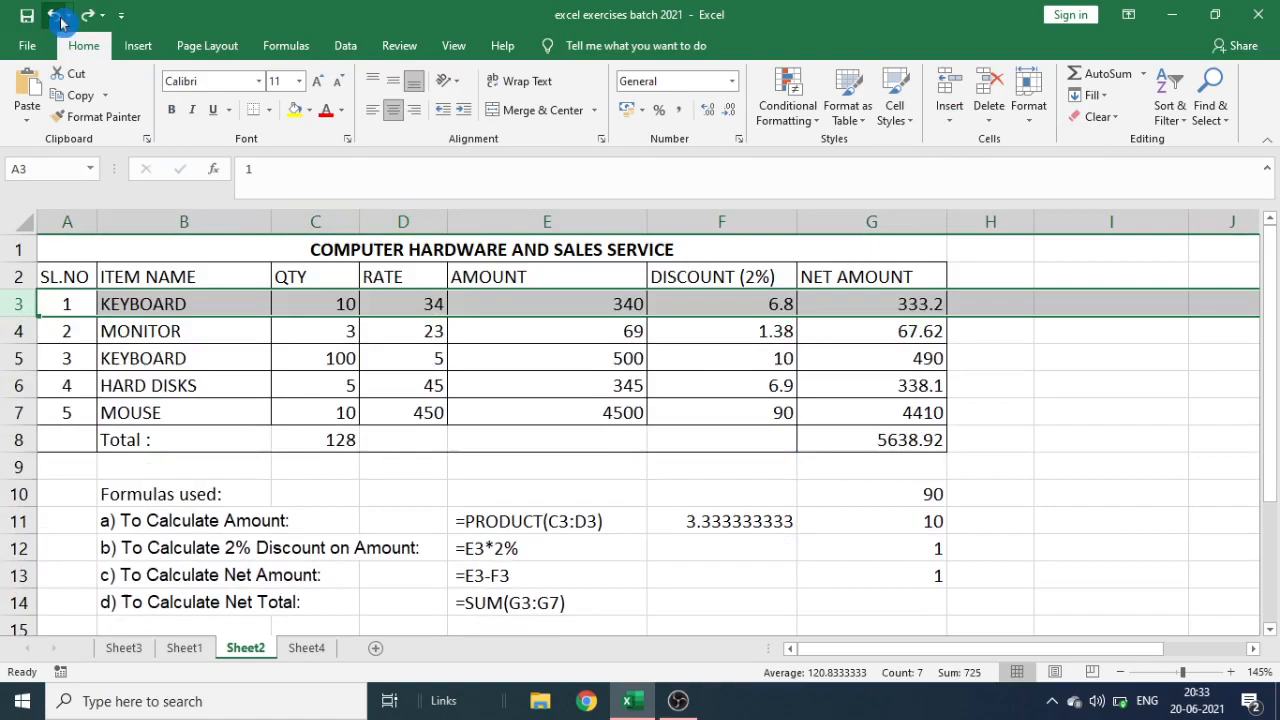
pyautogui.click(677, 700)
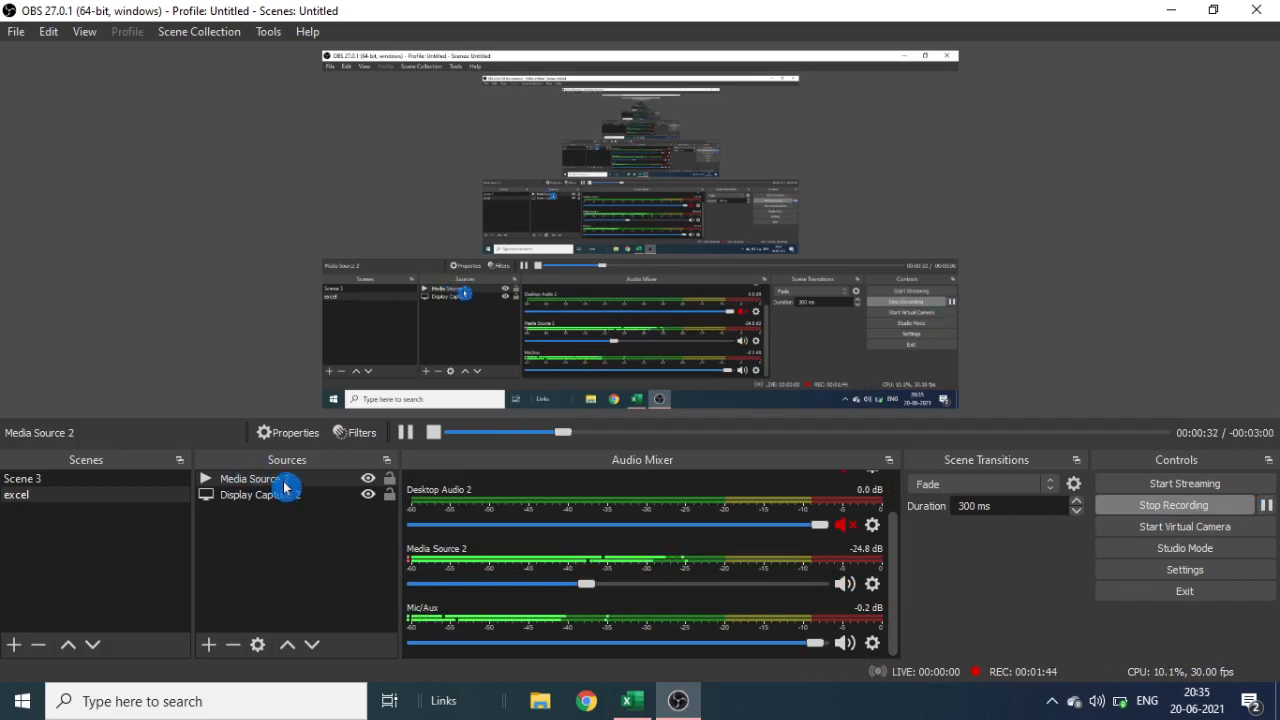
# Open the context menu for Media Source 2 in the Sources dock.
pyautogui.rightClick(249, 478)
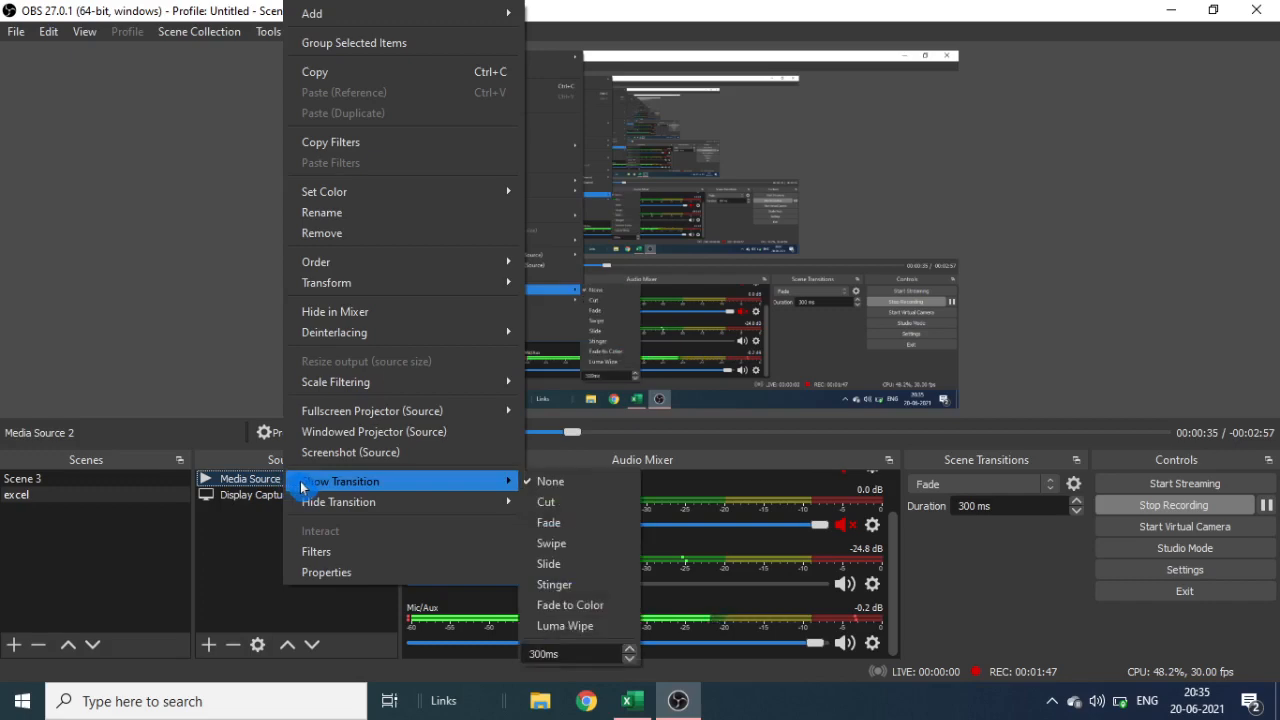
# Open Media Source 2's filters and keep the Compressor's ducking source set to Mic/Aux.
pyautogui.click(316, 551)
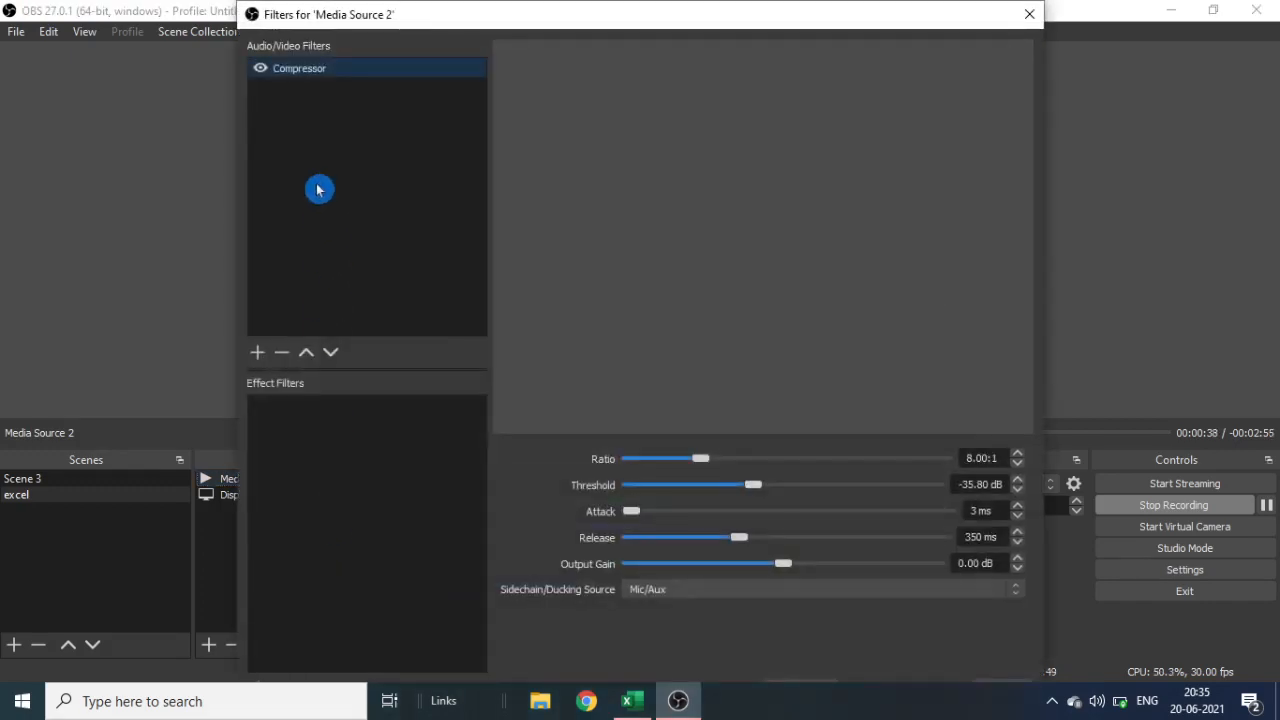
pyautogui.moveTo(295, 83)
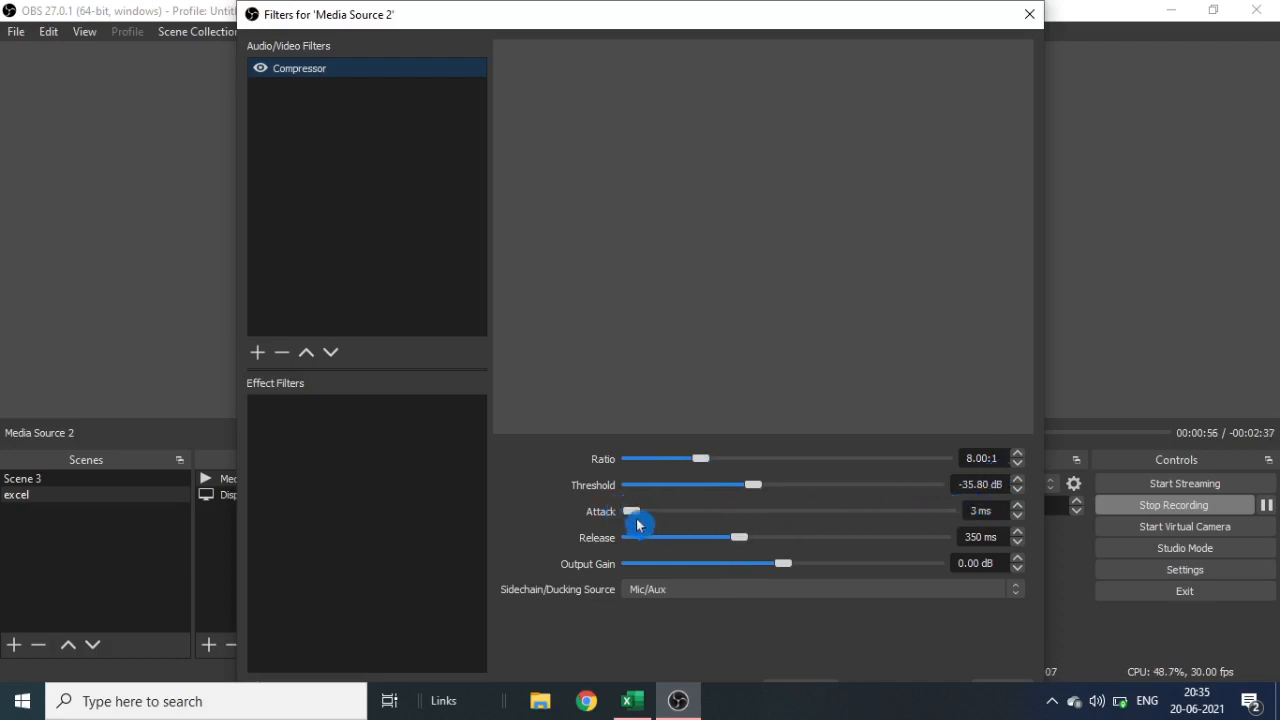
pyautogui.moveTo(650, 560)
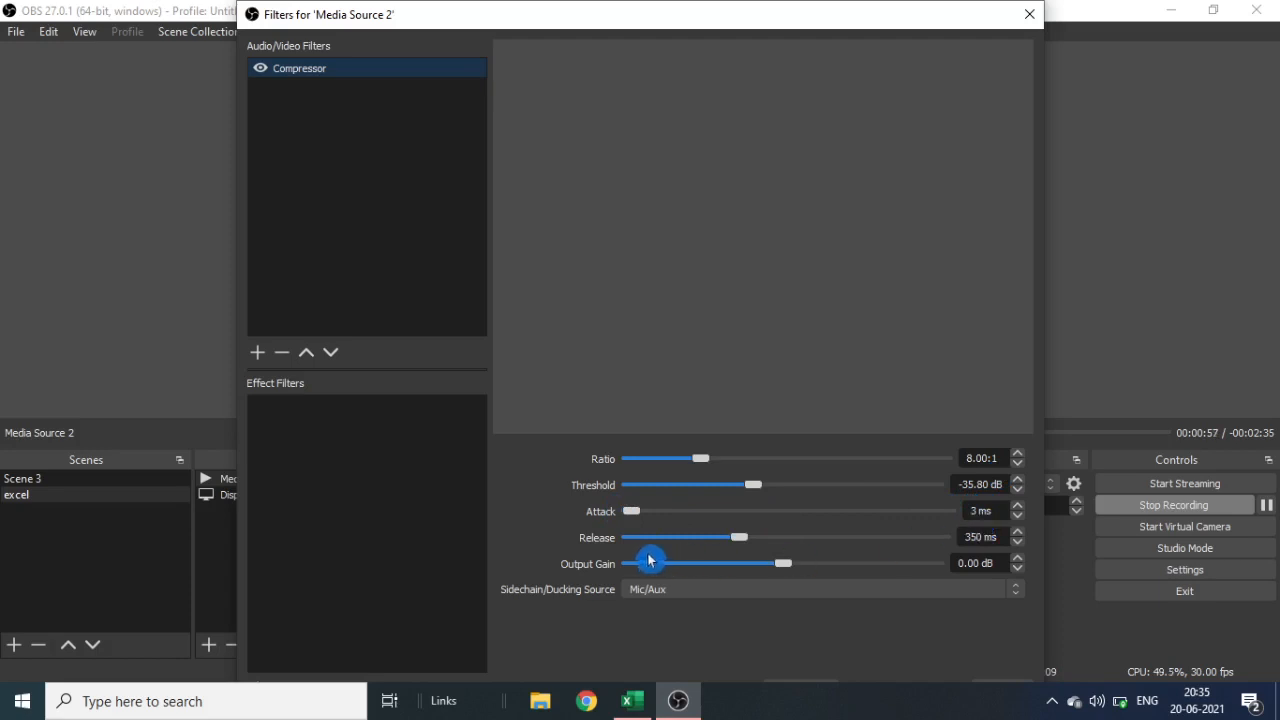
pyautogui.moveTo(603, 581)
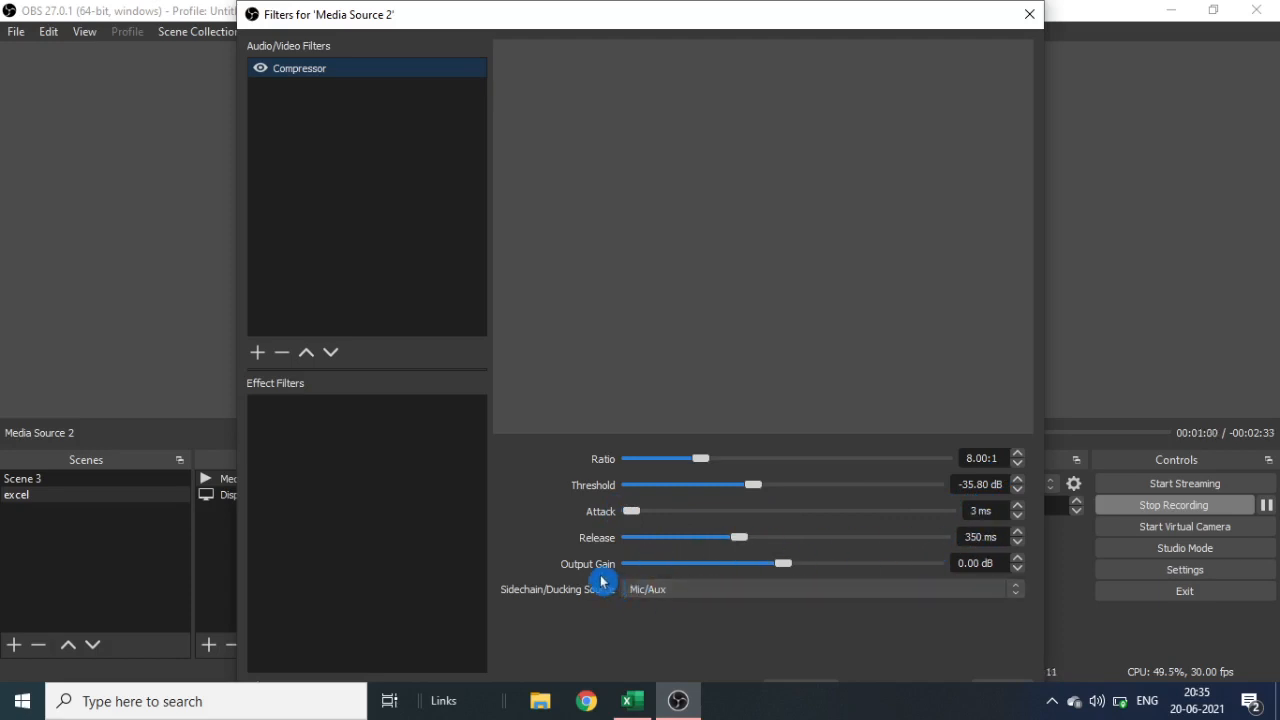
pyautogui.moveTo(566, 615)
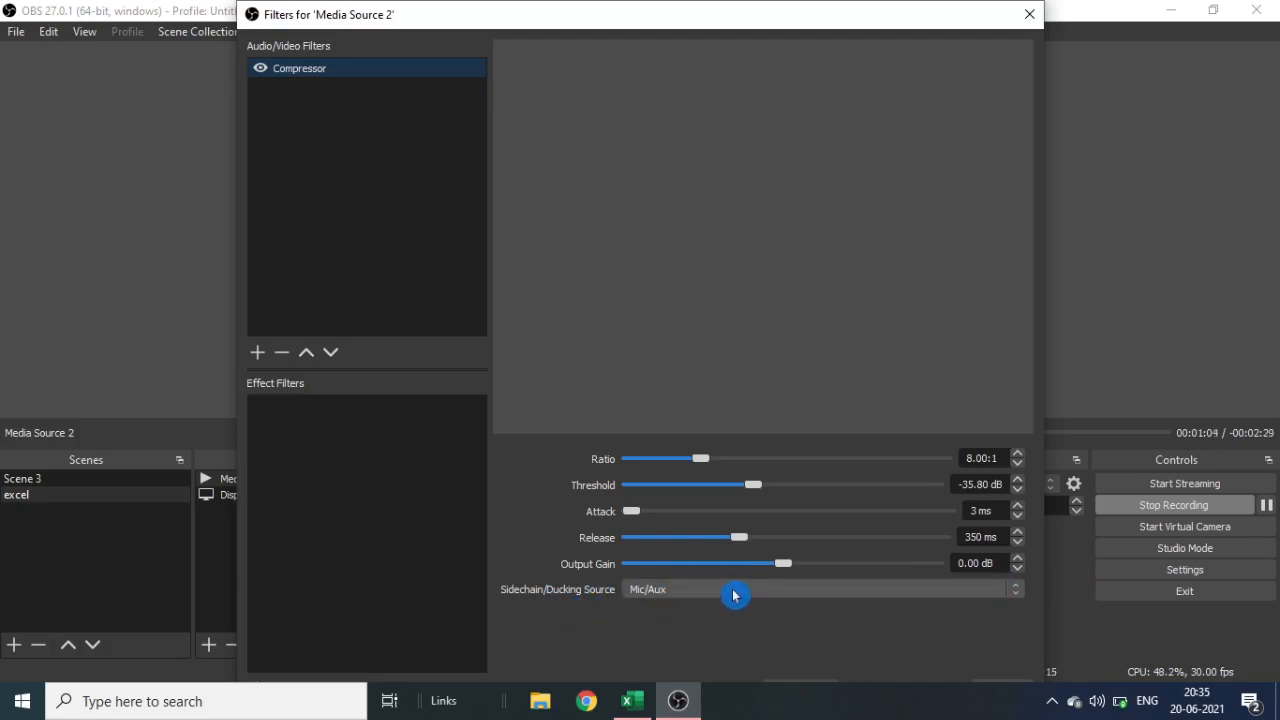
pyautogui.click(820, 589)
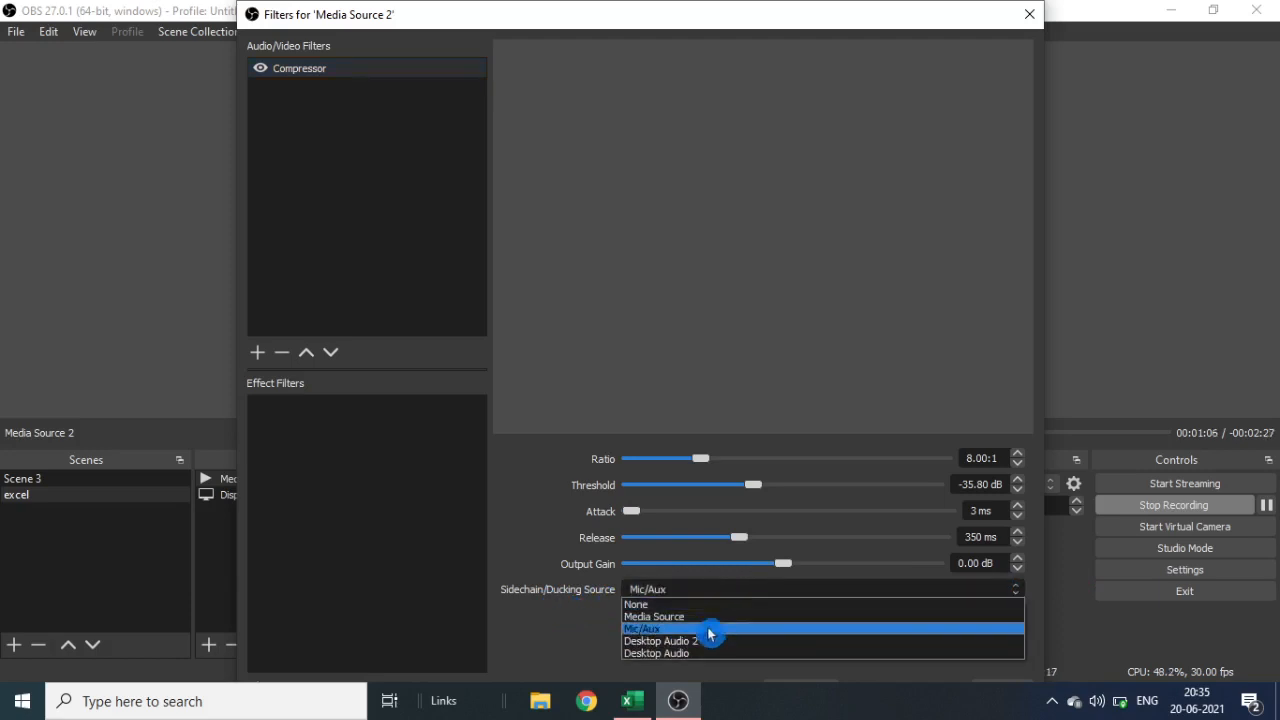
pyautogui.click(643, 628)
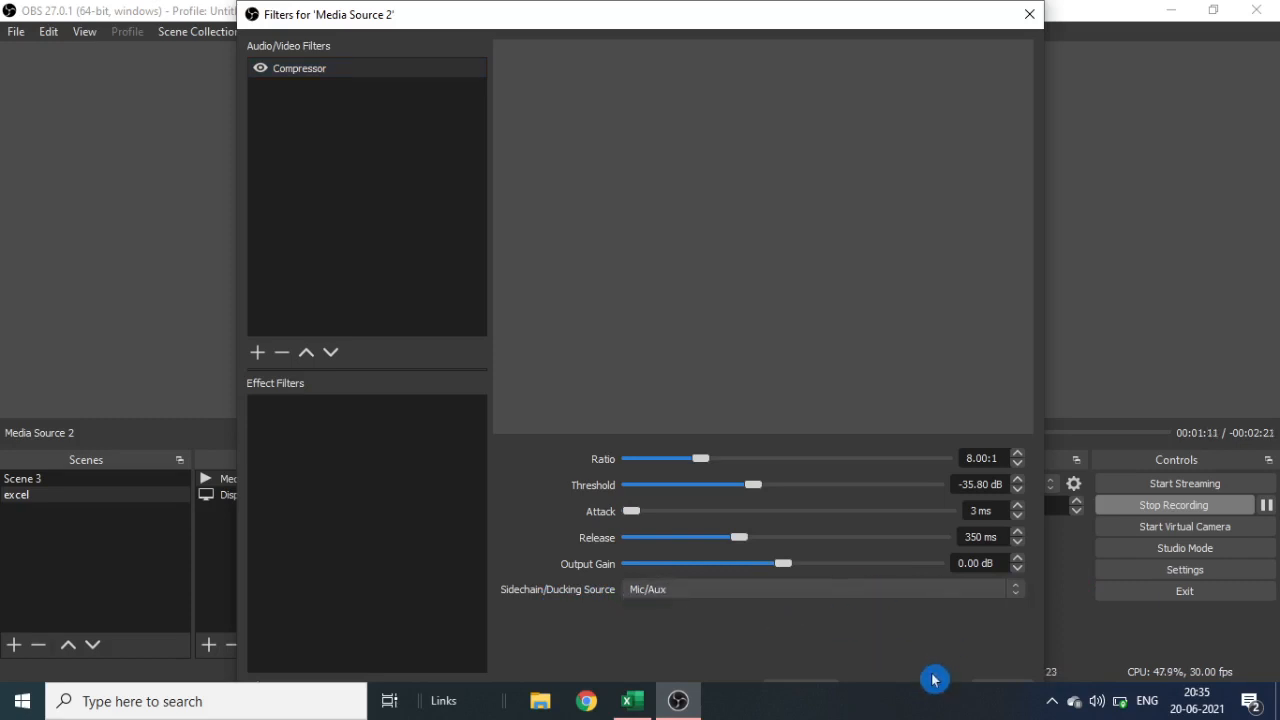
# Close the Filters window, check Excel's Sheet2, and return to the OBS main window.
pyautogui.click(1028, 14)
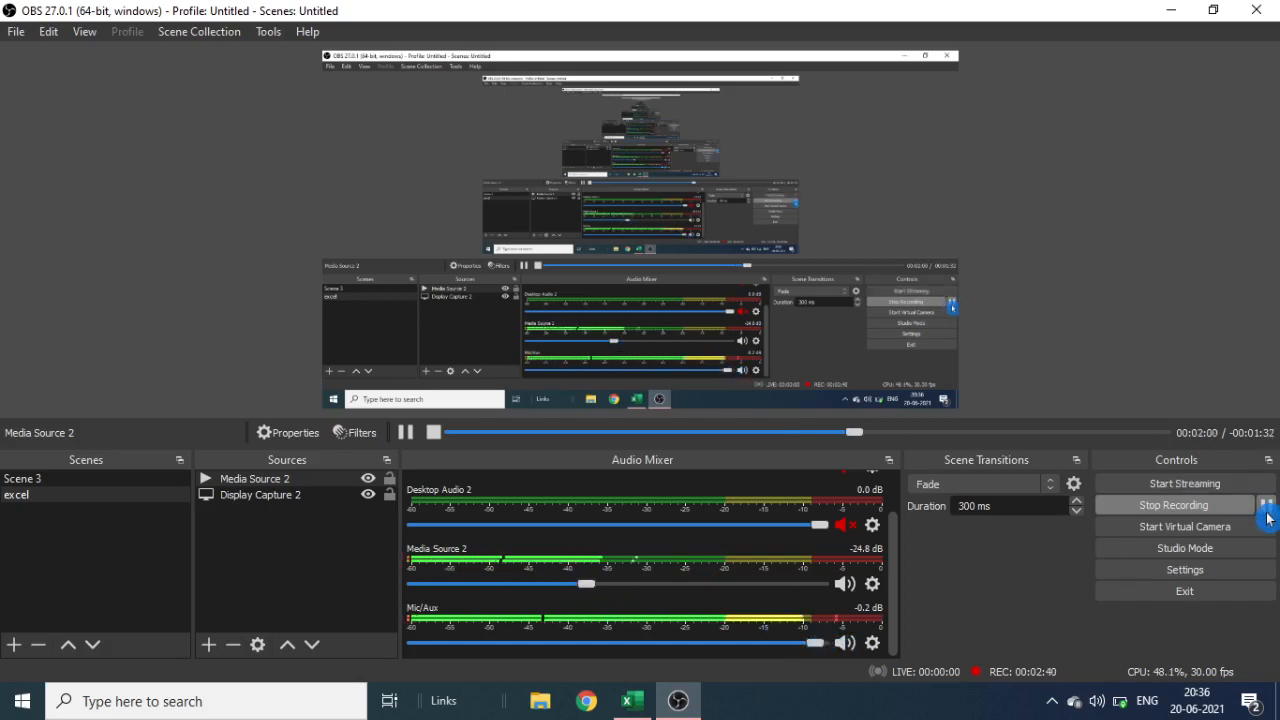
pyautogui.click(631, 700)
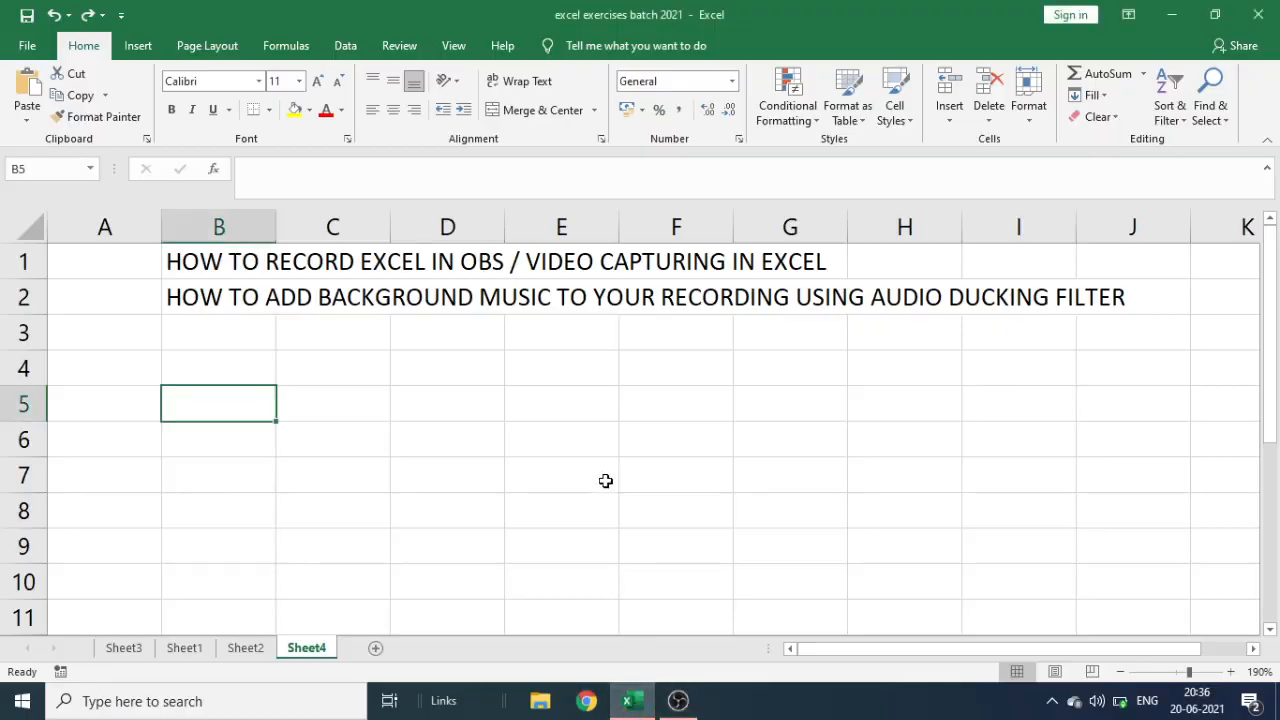
pyautogui.click(245, 647)
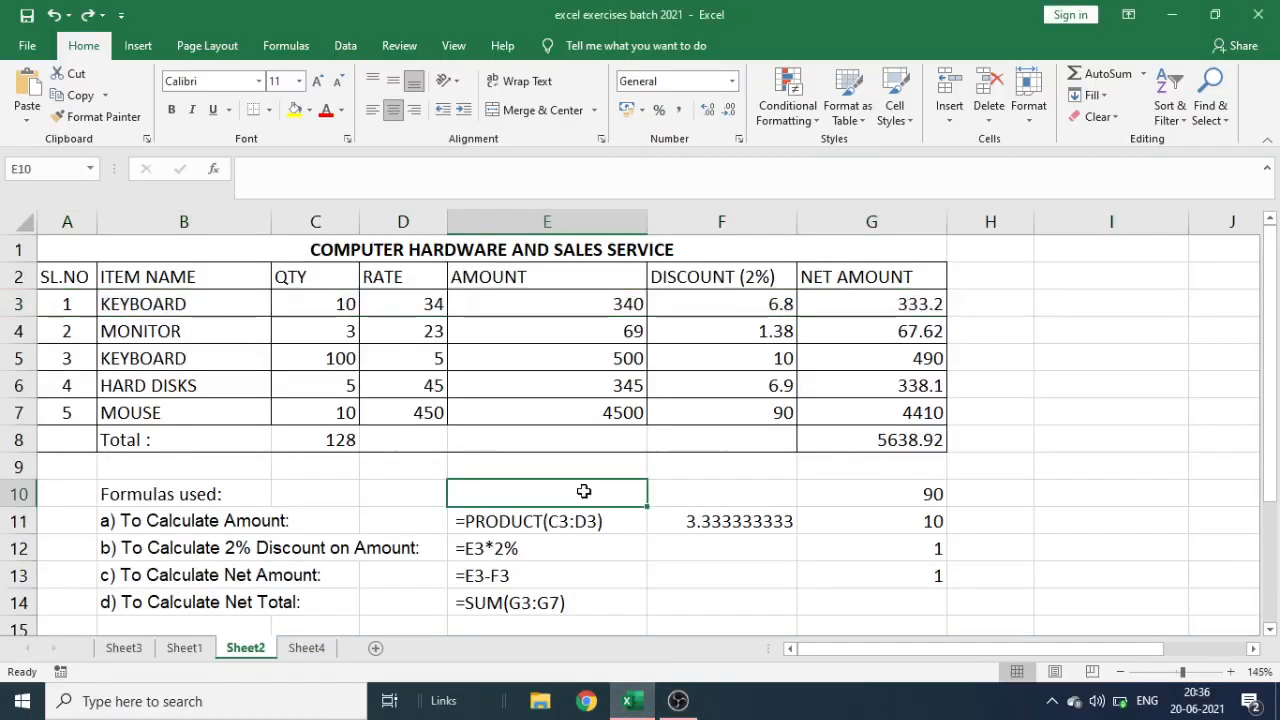
pyautogui.click(677, 700)
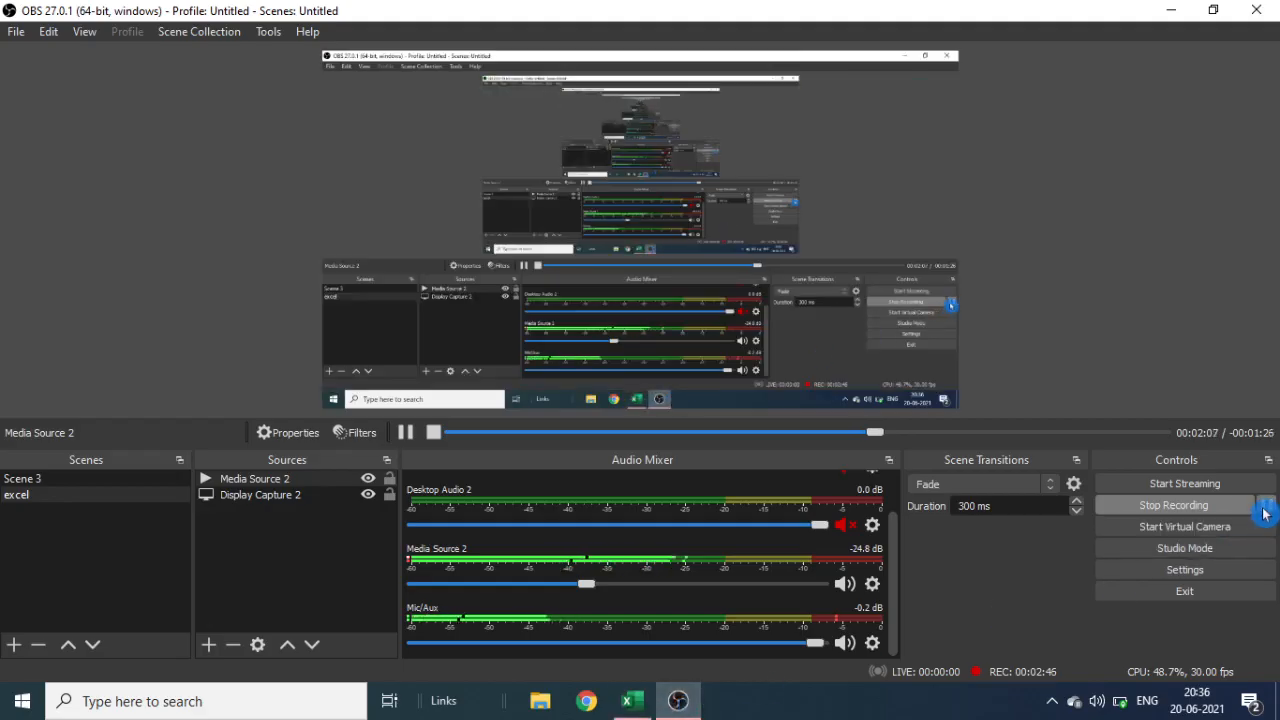
pyautogui.moveTo(1264, 510)
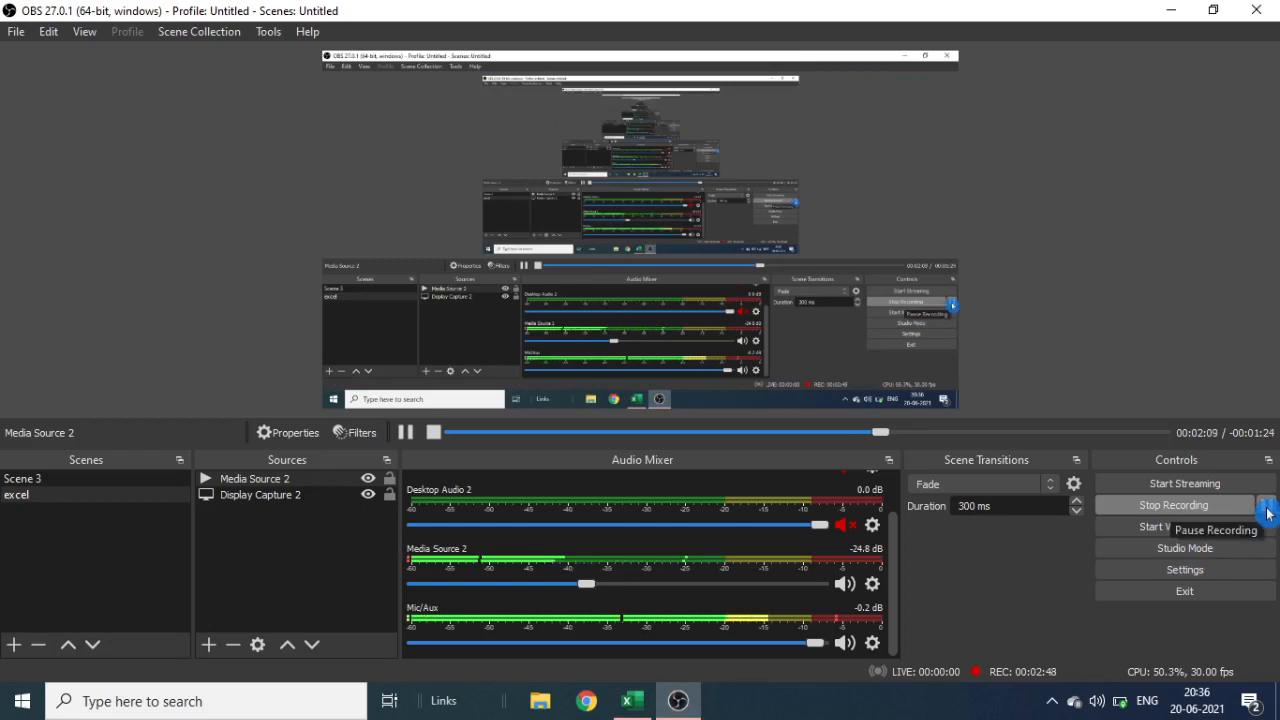